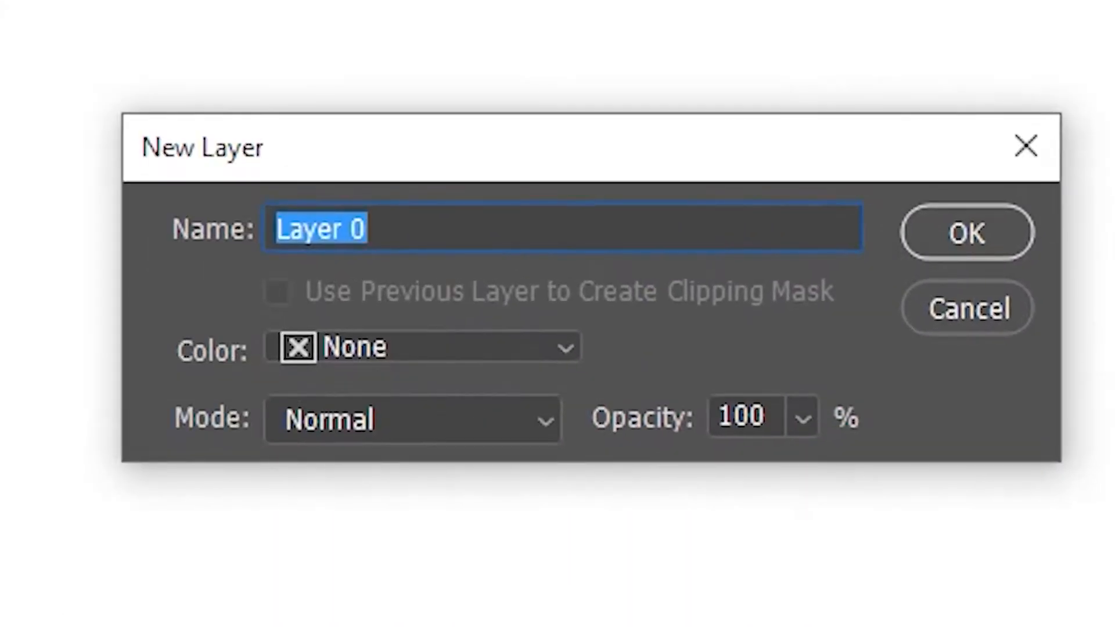
{"action": "mouse_move", "coordinate": [968, 242]}
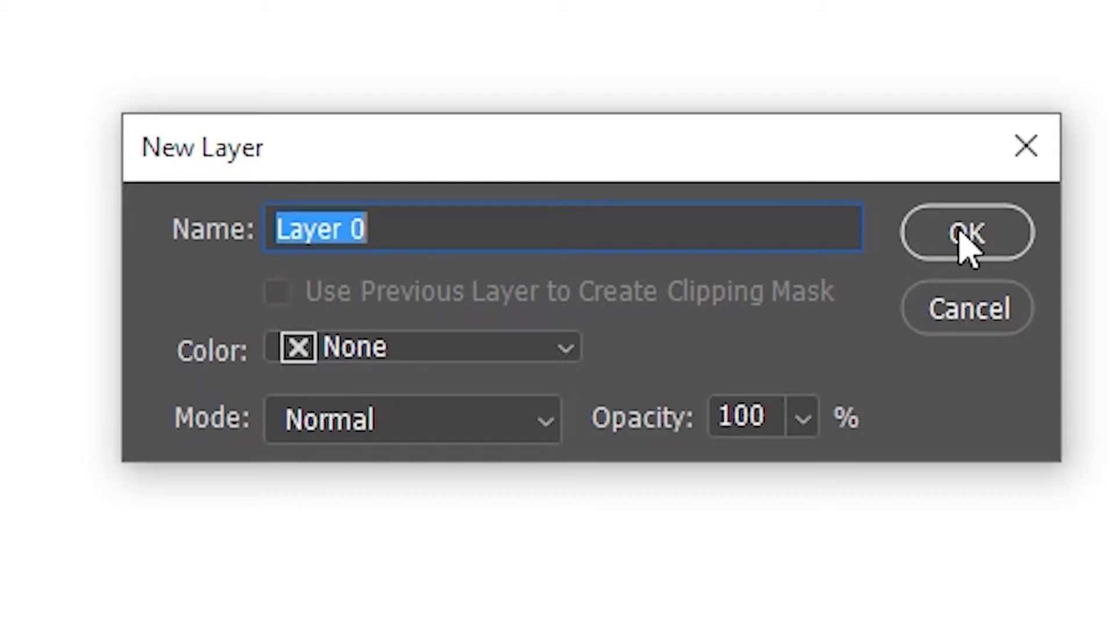
- Confirm the New Layer dialog so the background becomes editable Layer 0
{"action": "left_click", "coordinate": [965, 233]}
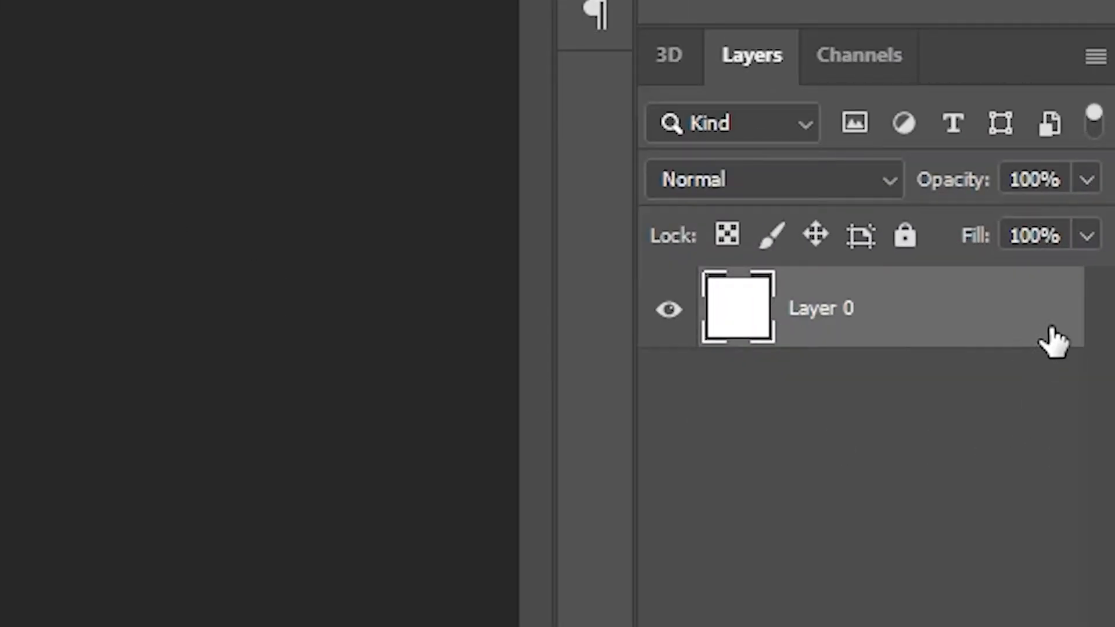
{"action": "mouse_move", "coordinate": [1046, 333]}
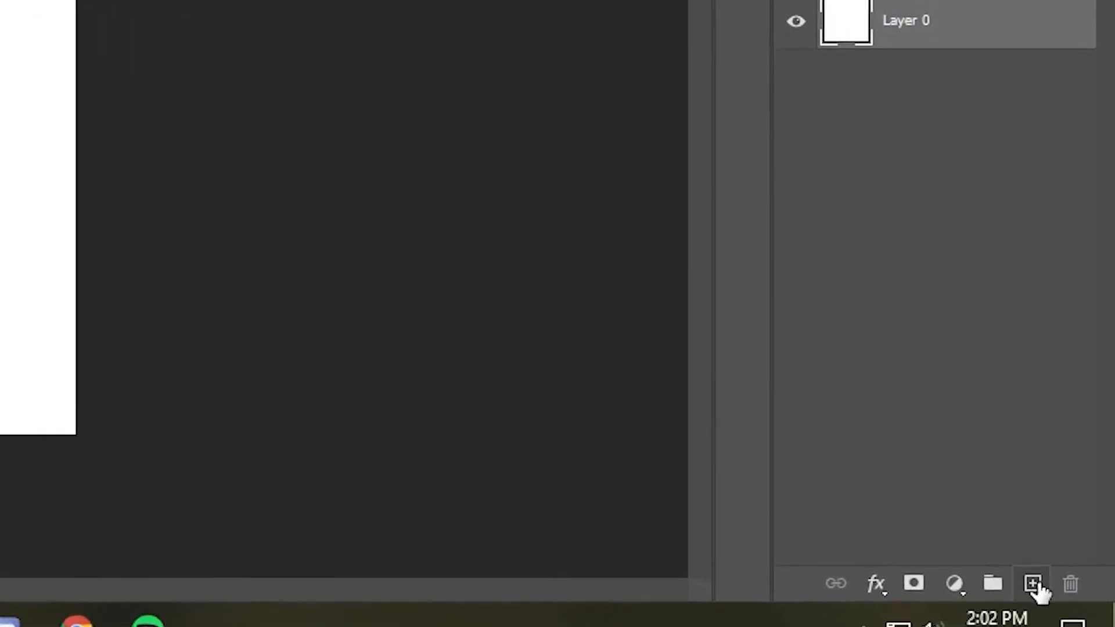
{"action": "mouse_move", "coordinate": [1033, 585]}
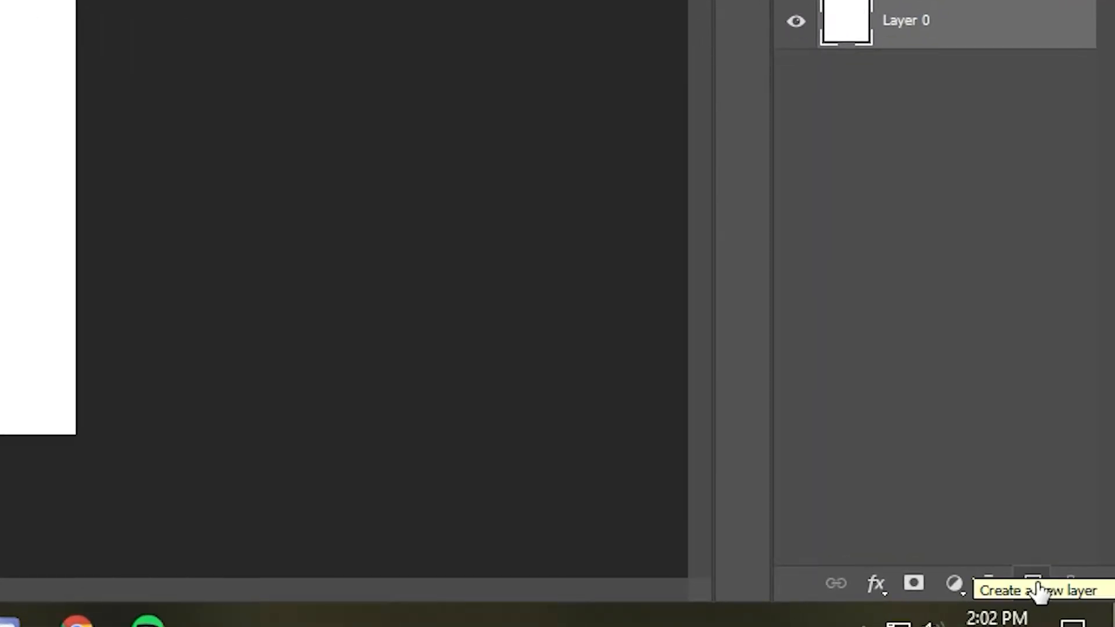
- Add an empty Layer 1 and select the white Layer 0 for deletion
{"action": "left_click", "coordinate": [1032, 587]}
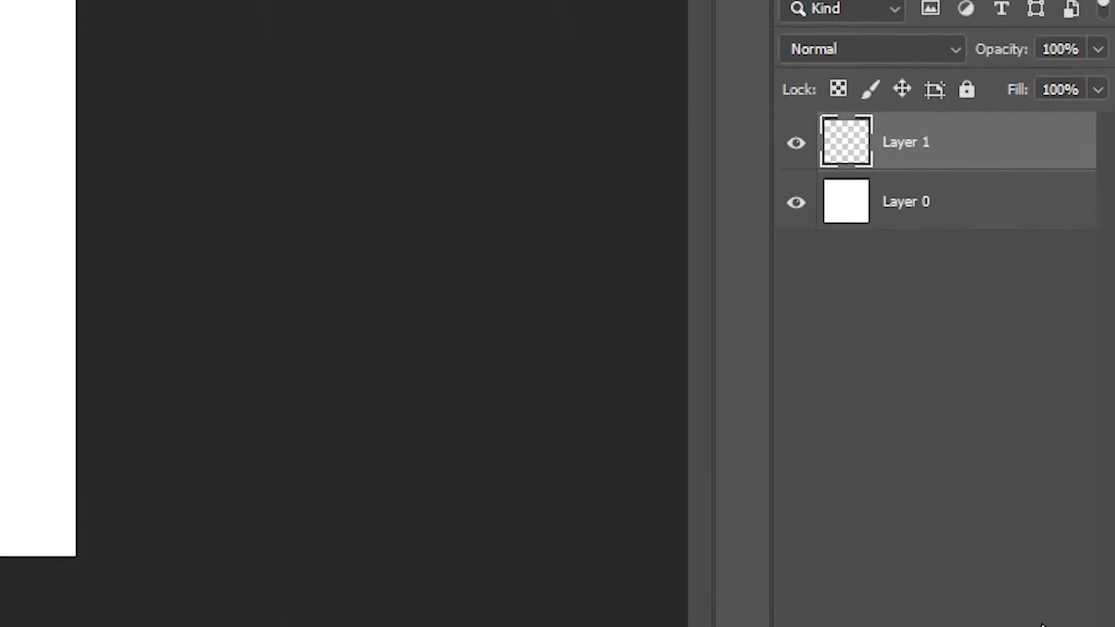
{"action": "left_click", "coordinate": [918, 208]}
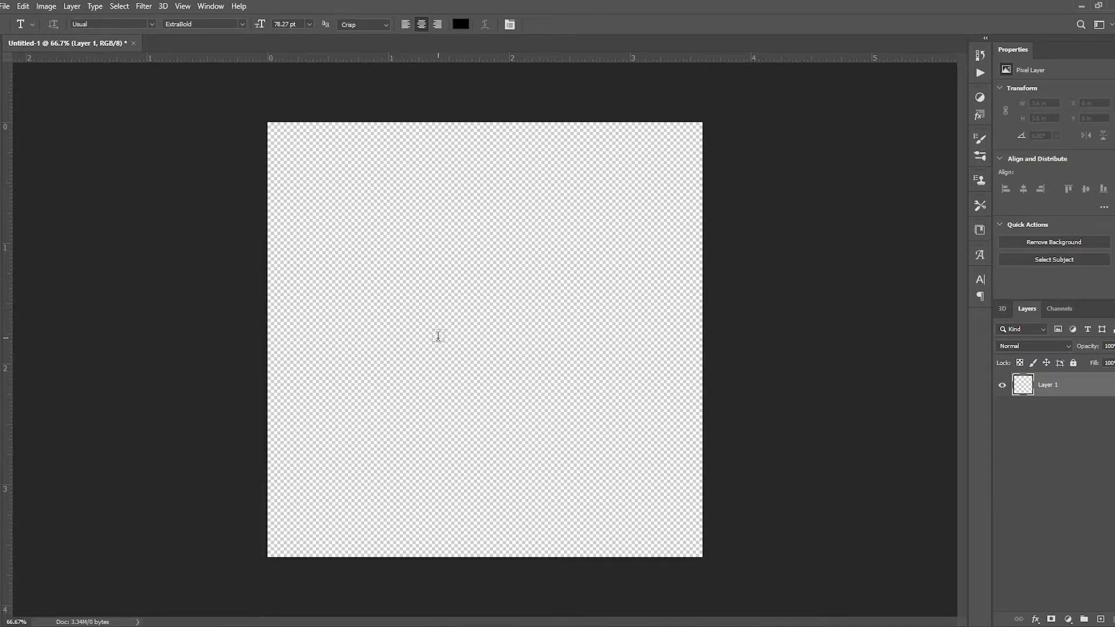
- Enter the word 'transparent' in bold black type across the canvas centre
{"action": "type", "text": "transparent"}
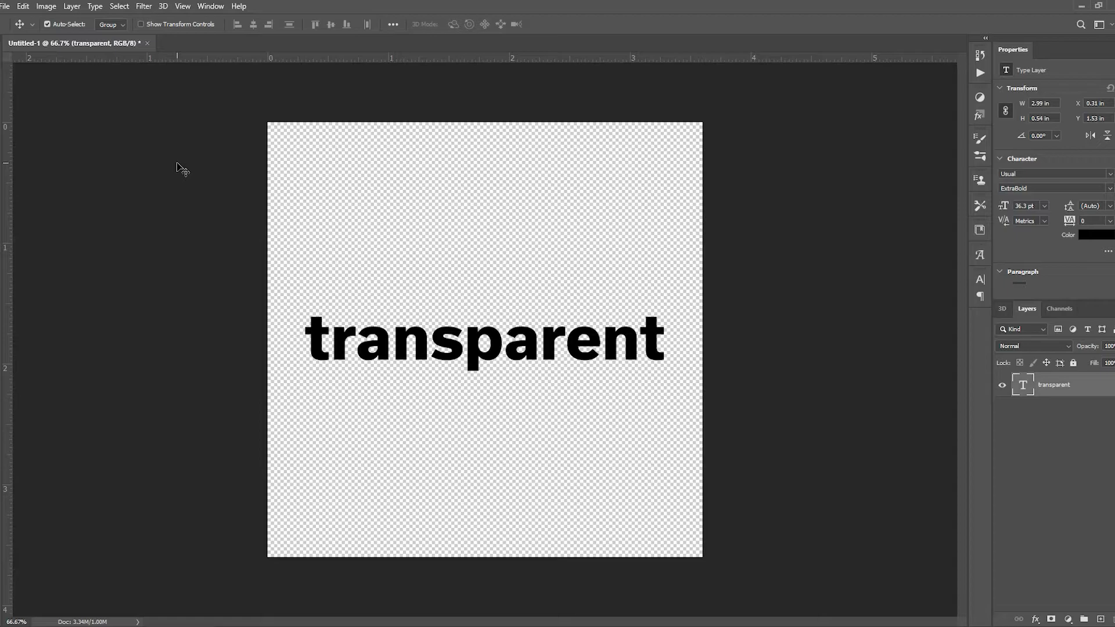
{"action": "mouse_move", "coordinate": [97, 94]}
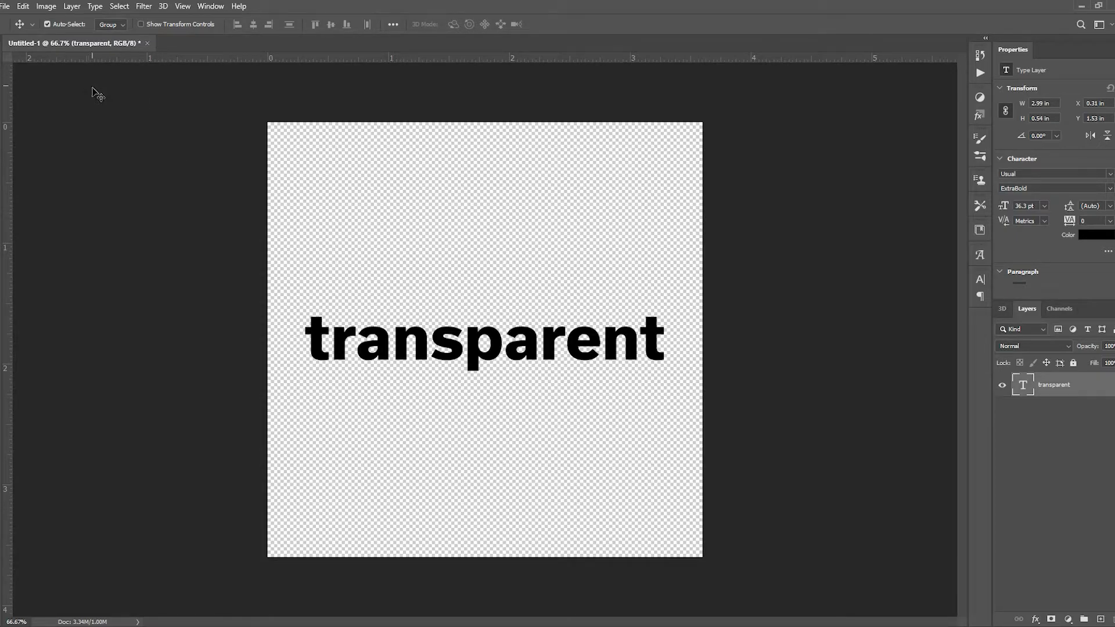
- Set up Save As with file name 'transparent' and PNG as the format
{"action": "left_click", "coordinate": [23, 7]}
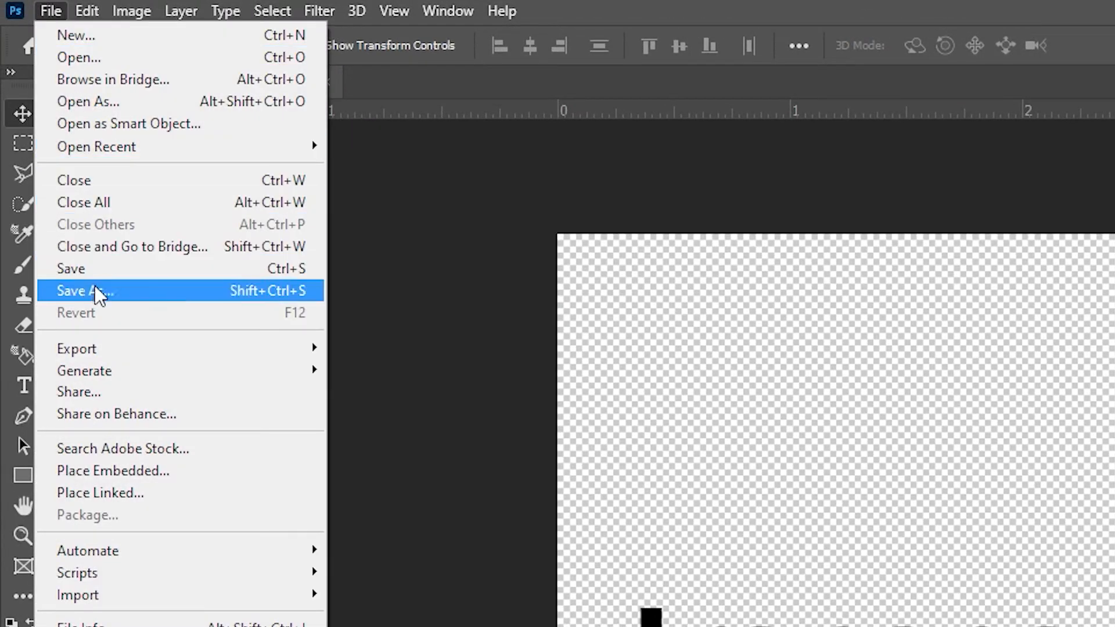
{"action": "left_click", "coordinate": [82, 290]}
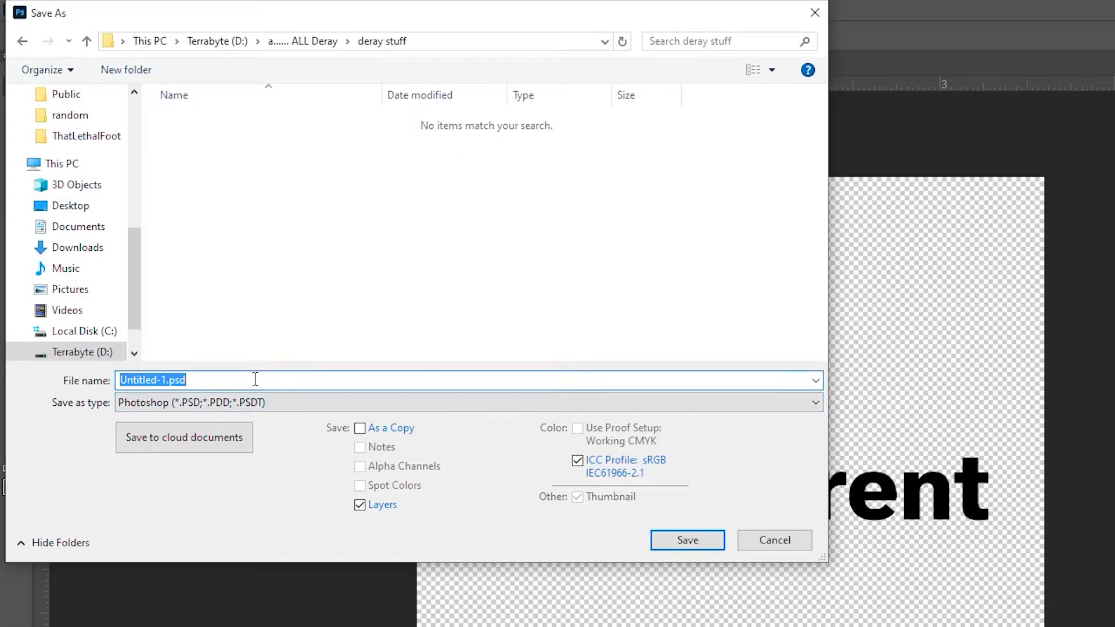
{"action": "type", "text": "transparent"}
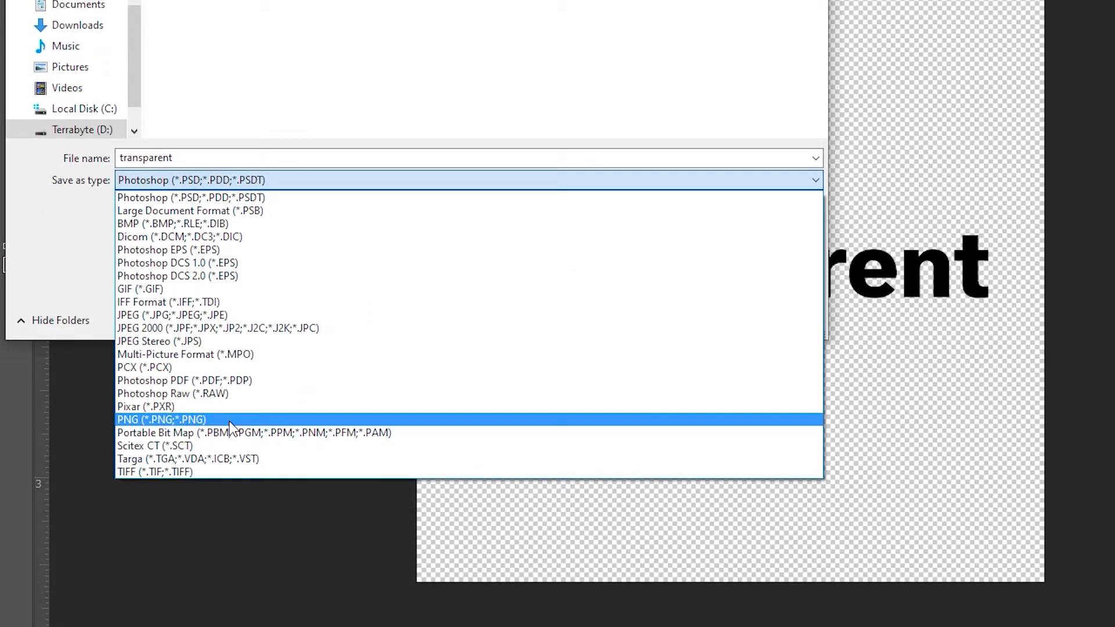
{"action": "left_click", "coordinate": [161, 419]}
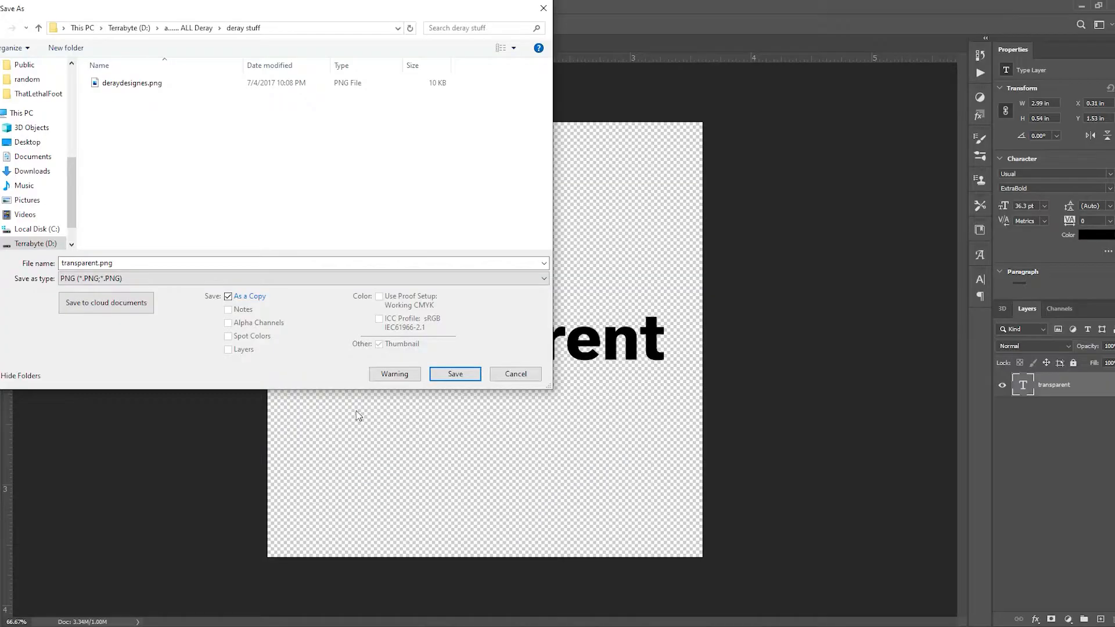
- Save transparent.png, keeping the Large file size PNG option
{"action": "left_click", "coordinate": [454, 373]}
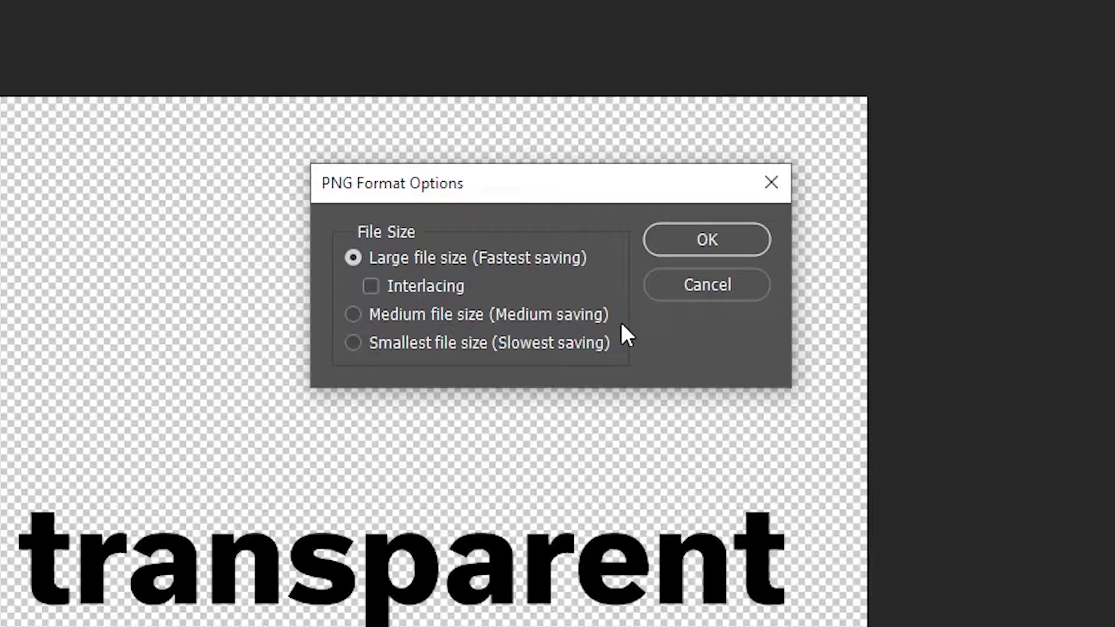
{"action": "mouse_move", "coordinate": [625, 298]}
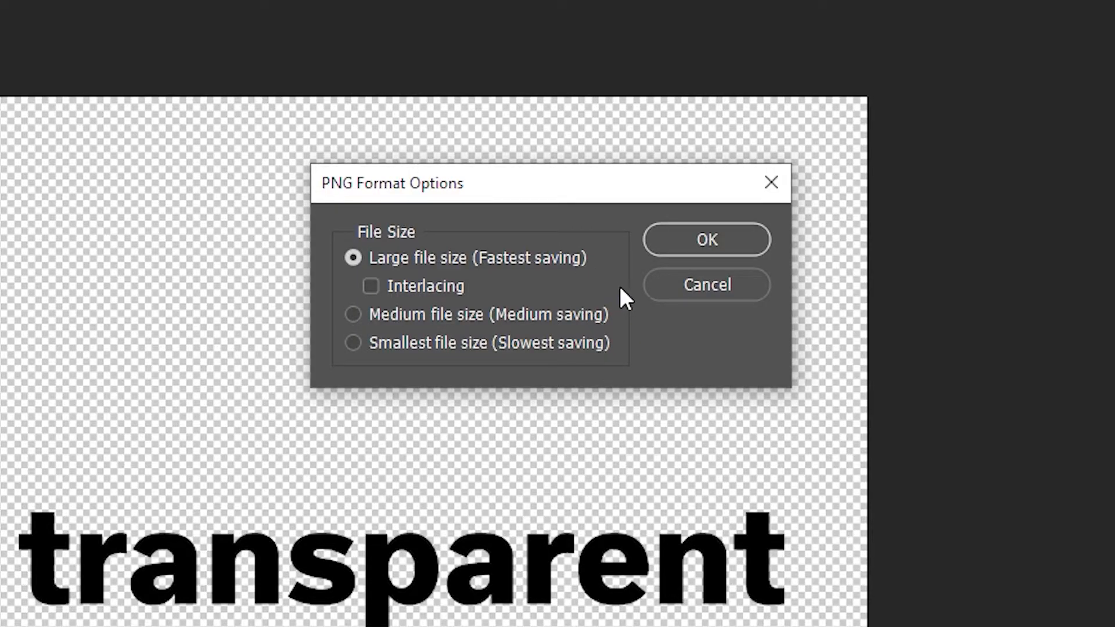
{"action": "mouse_move", "coordinate": [476, 355]}
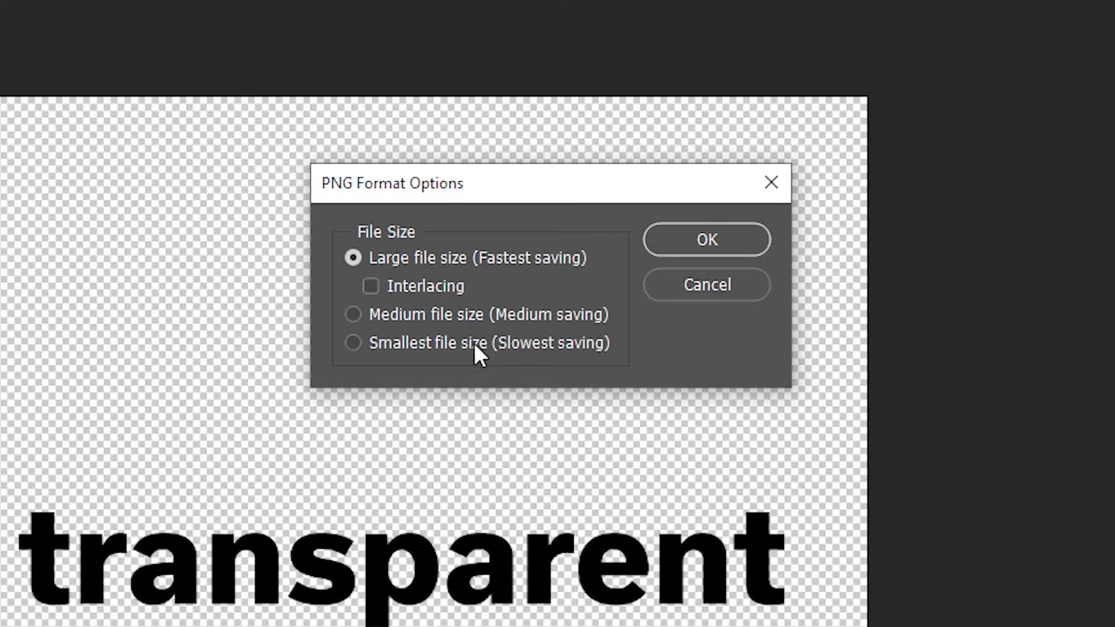
{"action": "mouse_move", "coordinate": [623, 315]}
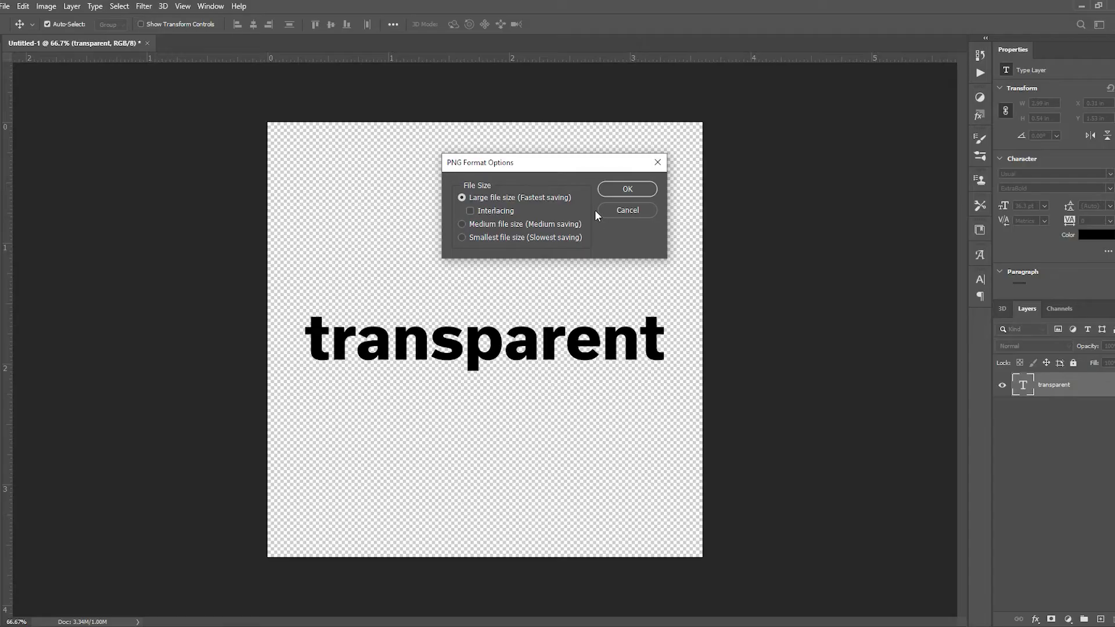
{"action": "left_click", "coordinate": [626, 189]}
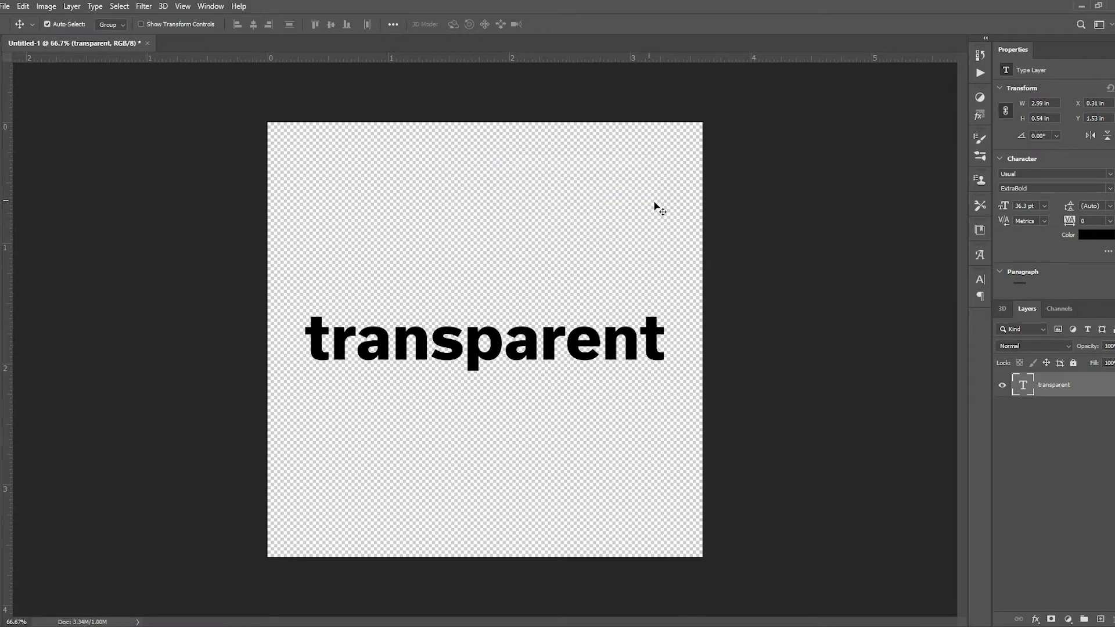
{"action": "mouse_move", "coordinate": [505, 582]}
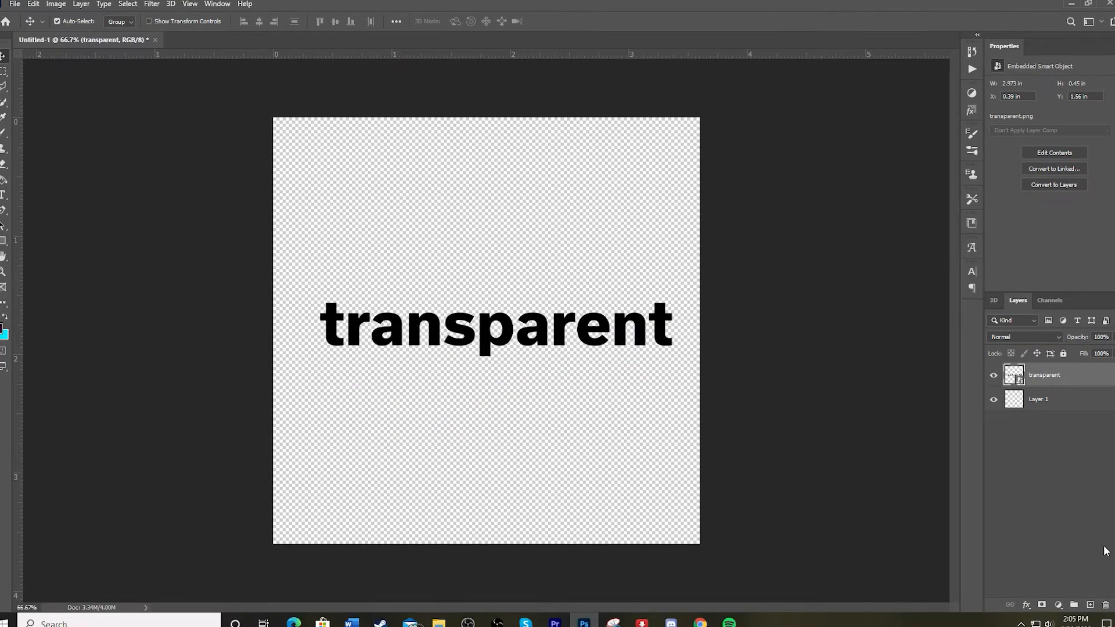
- Paint a large purple circle on Layer 1 behind the placed transparent.png word
{"action": "left_click", "coordinate": [1038, 399]}
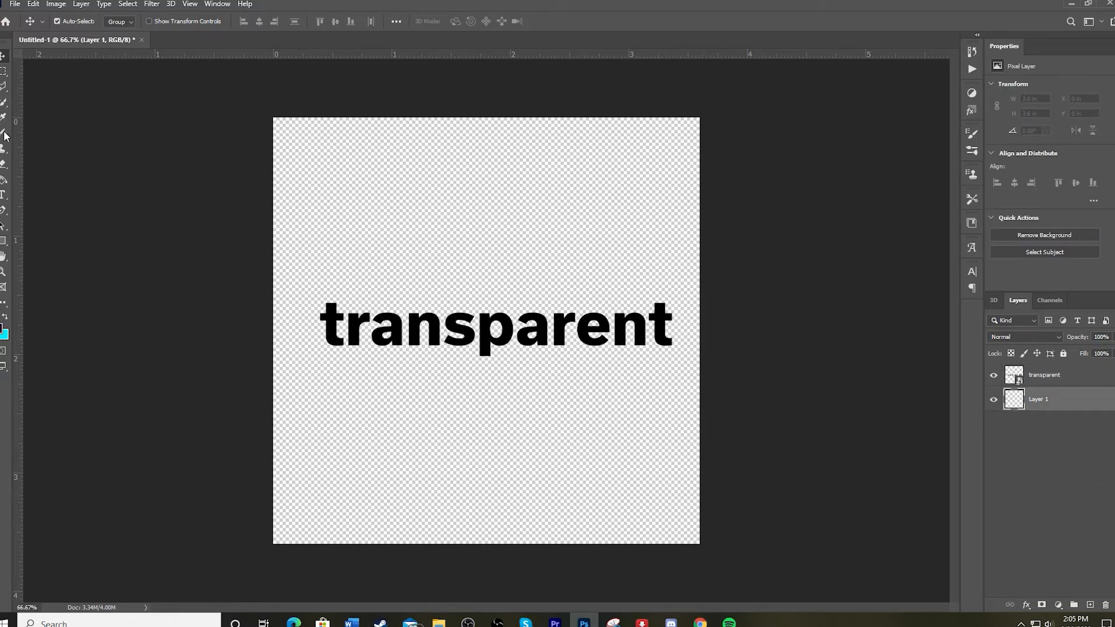
{"action": "left_click", "coordinate": [487, 327]}
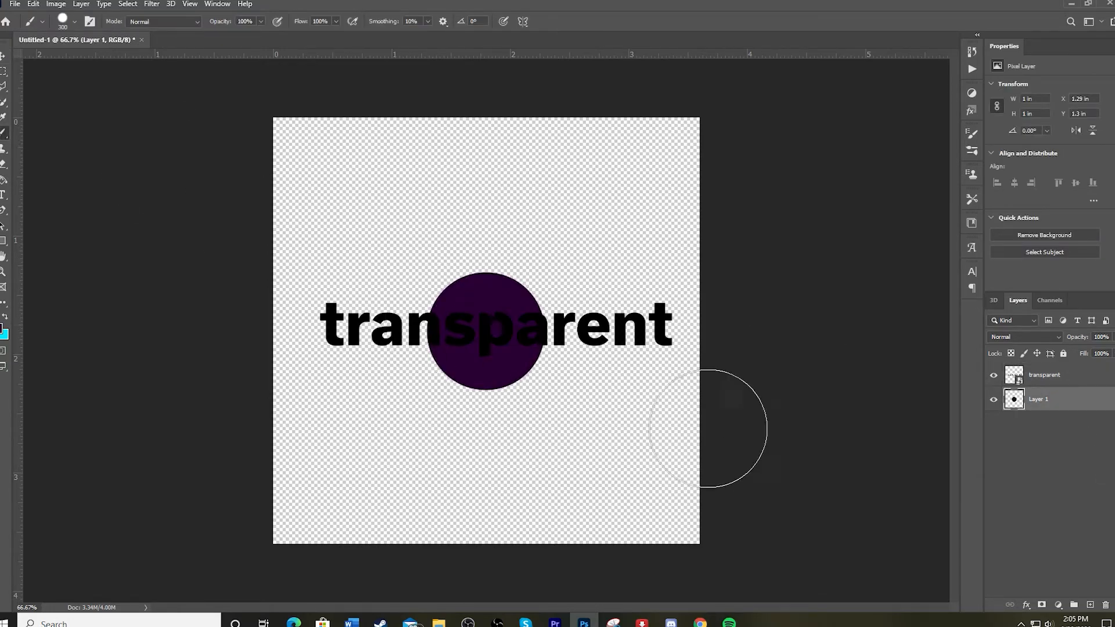